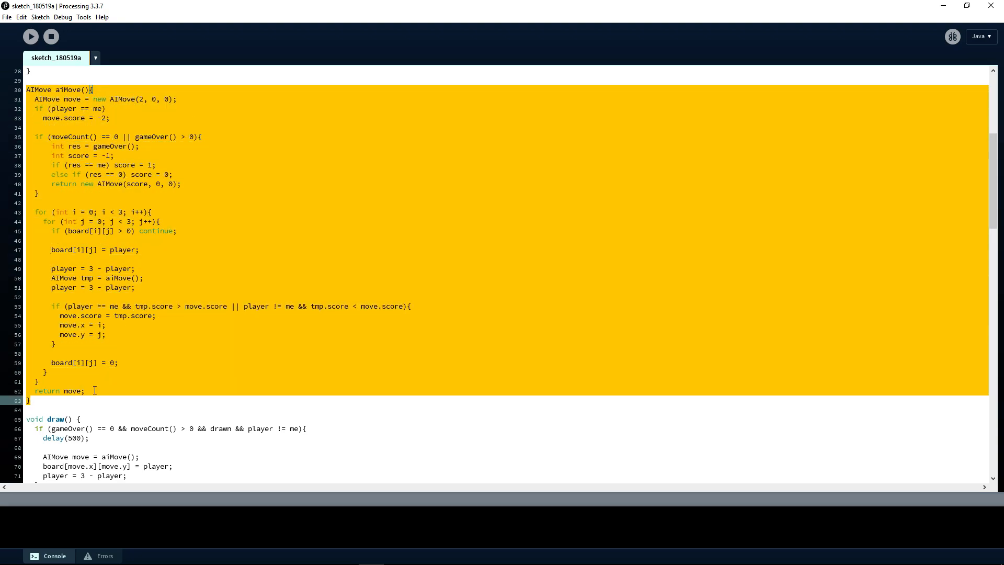
mouse_move(108, 405)
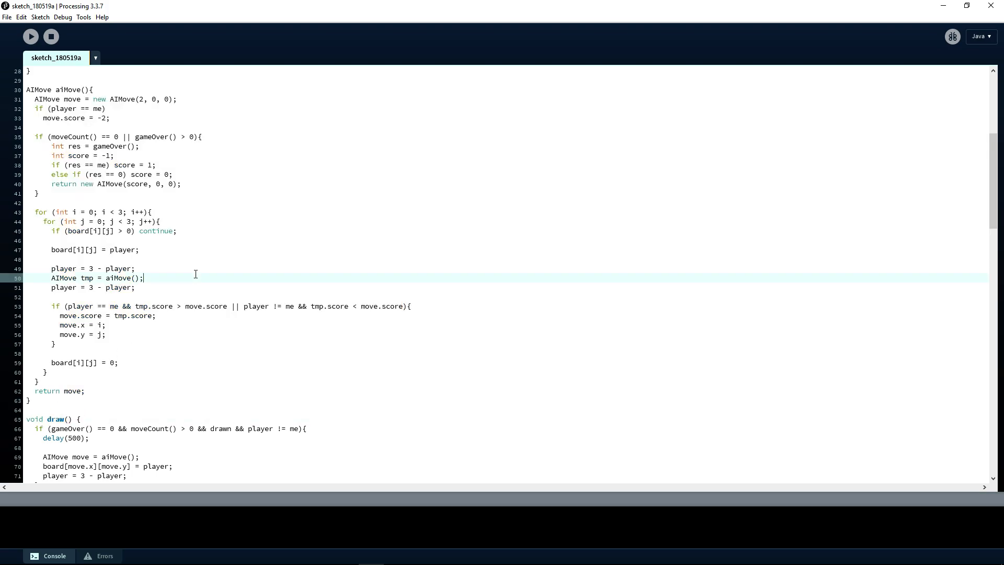
double_click(56, 277)
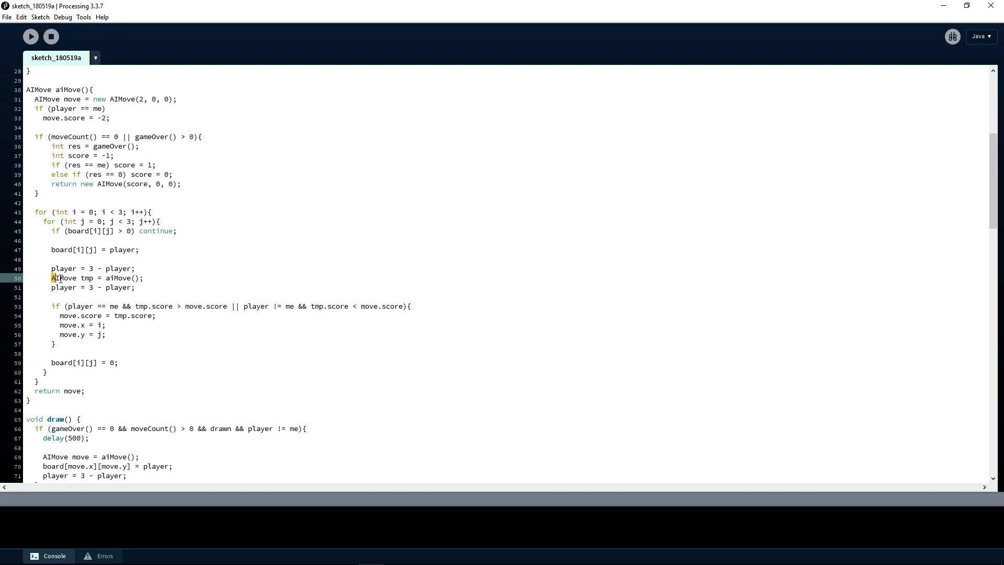
triple_click(96, 278)
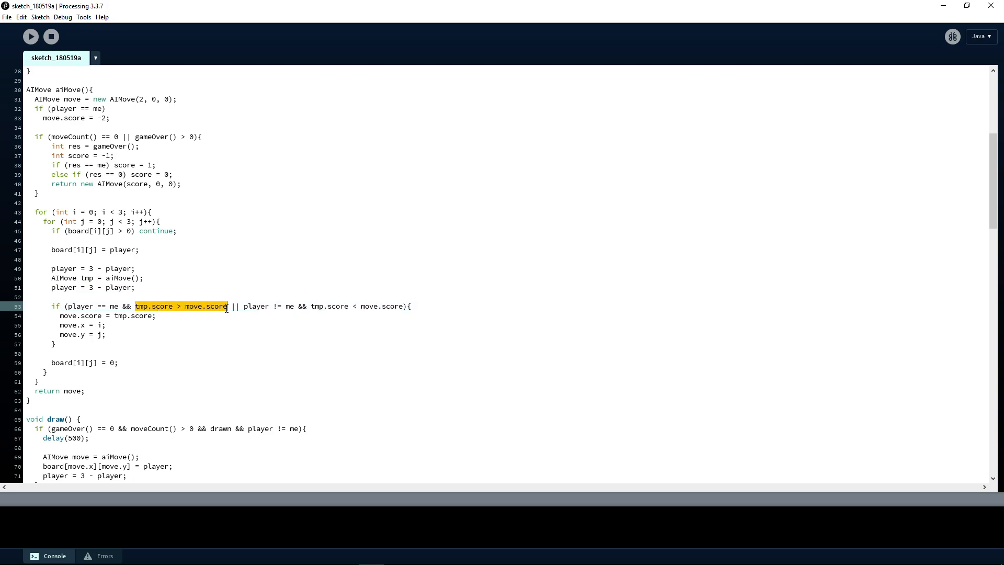
left_click(311, 306)
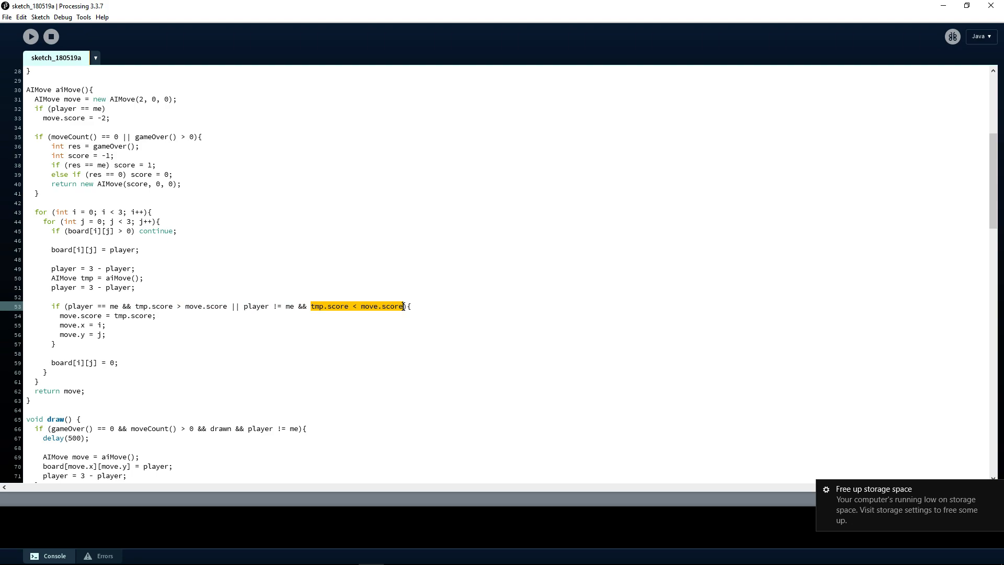
mouse_move(252, 278)
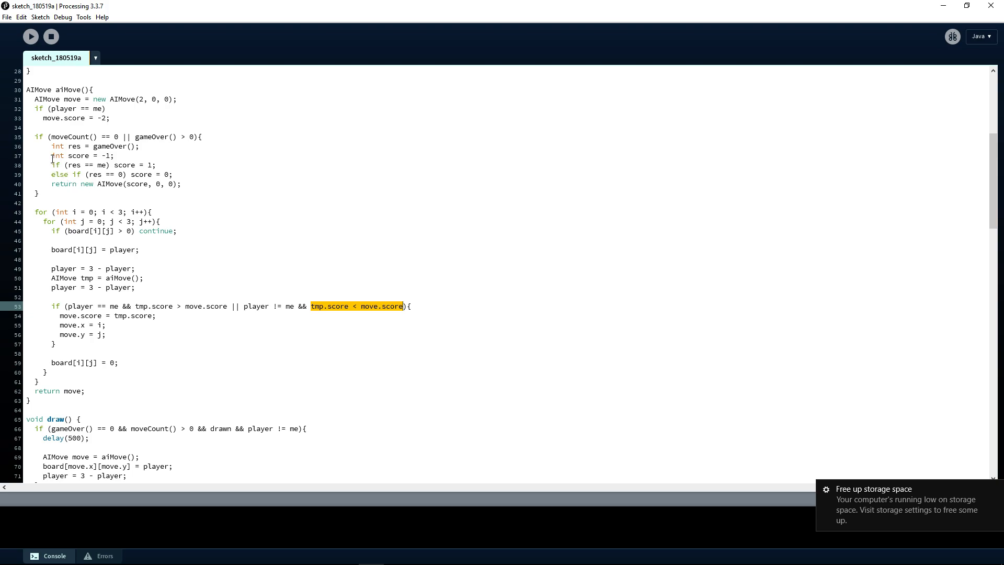
left_click_drag(52, 156, 172, 174)
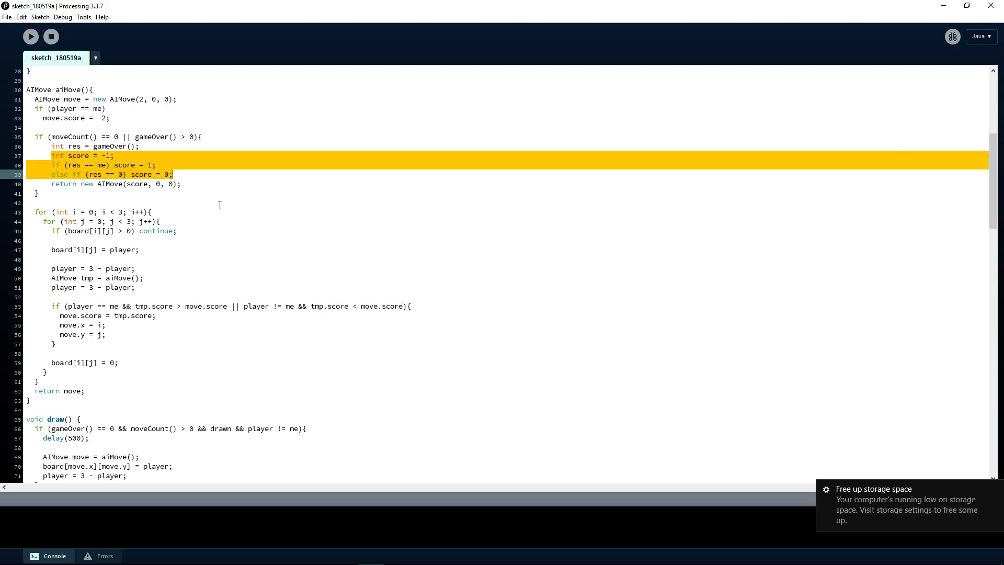
mouse_move(227, 211)
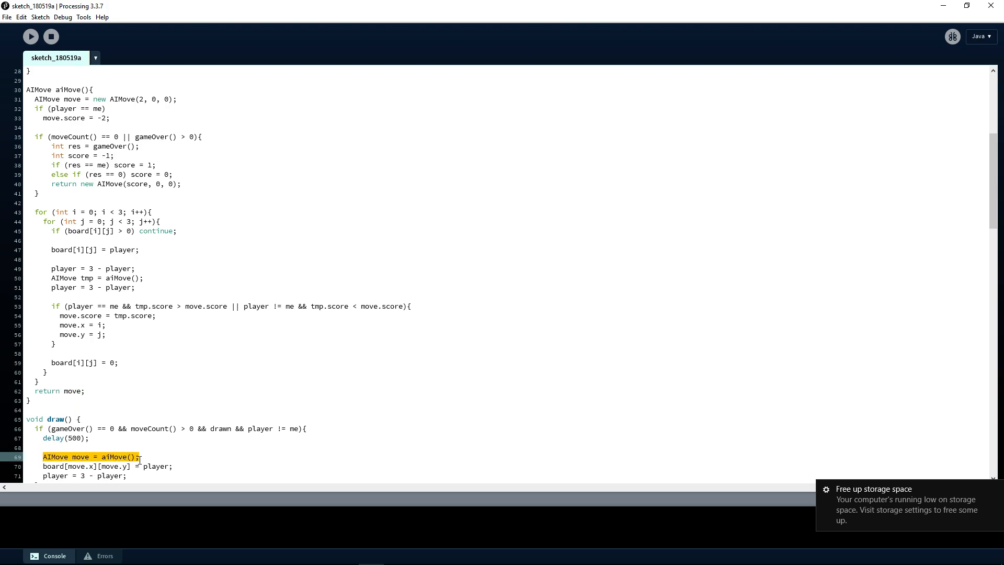
mouse_move(51, 64)
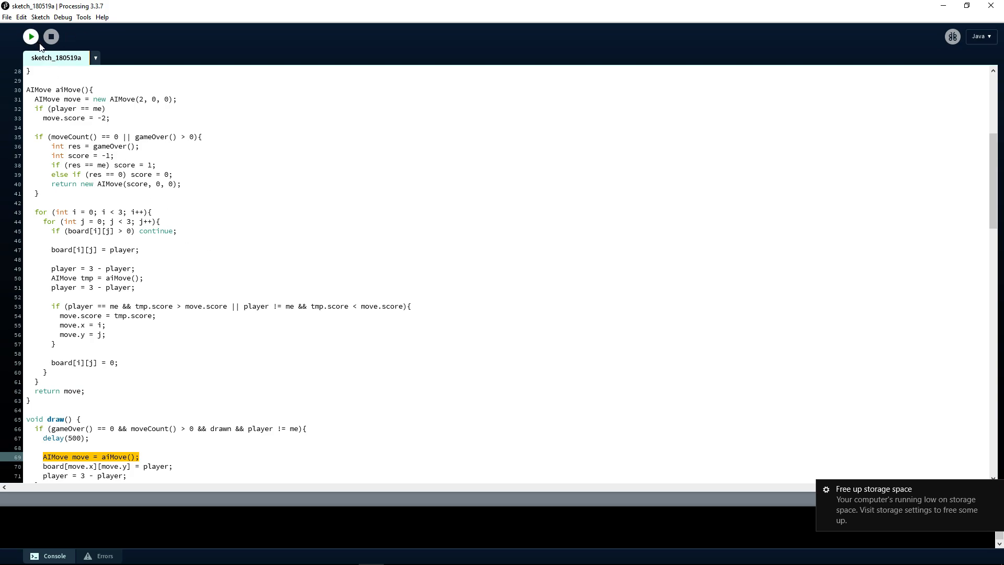
left_click(30, 37)
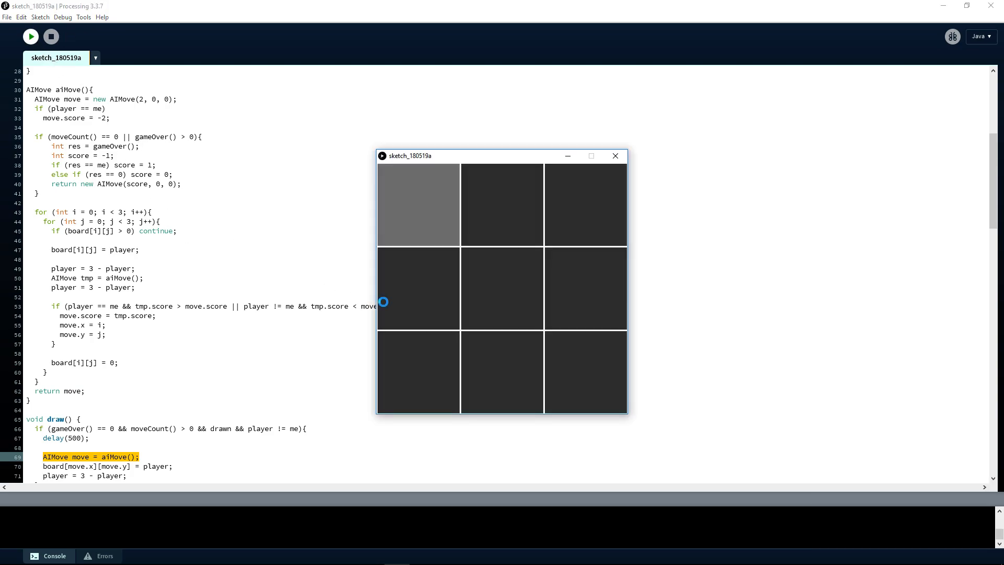
left_click(502, 288)
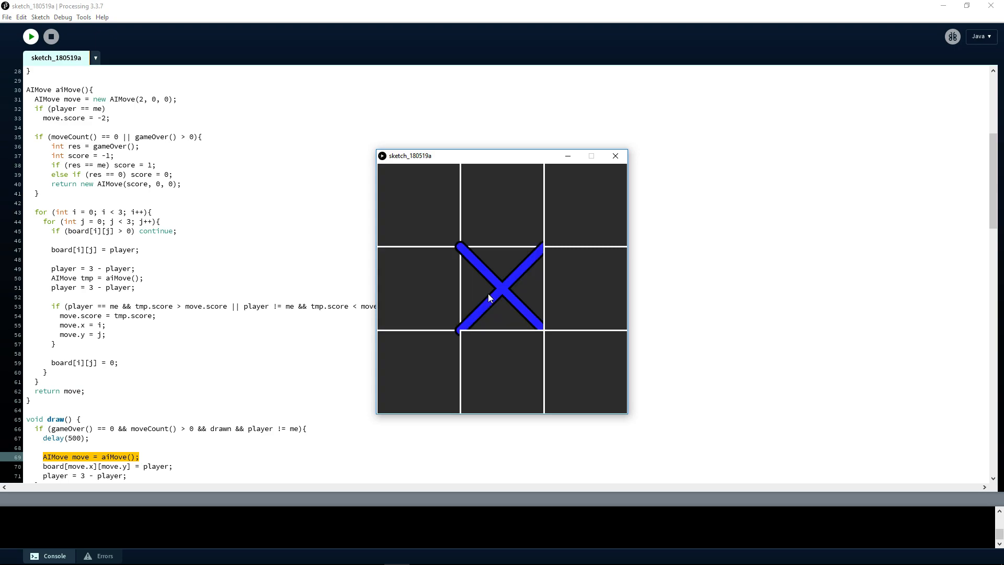
left_click(416, 204)
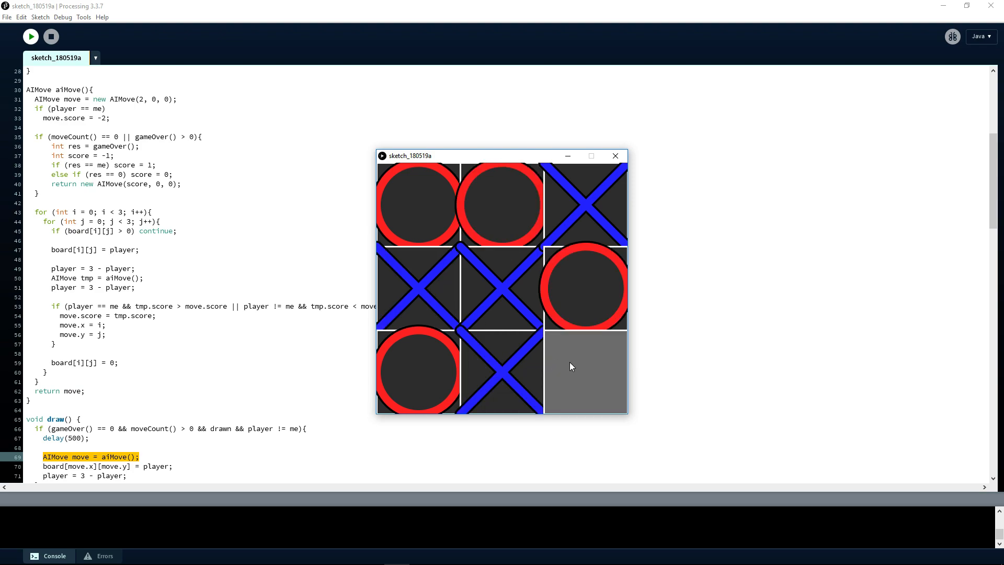
left_click(584, 372)
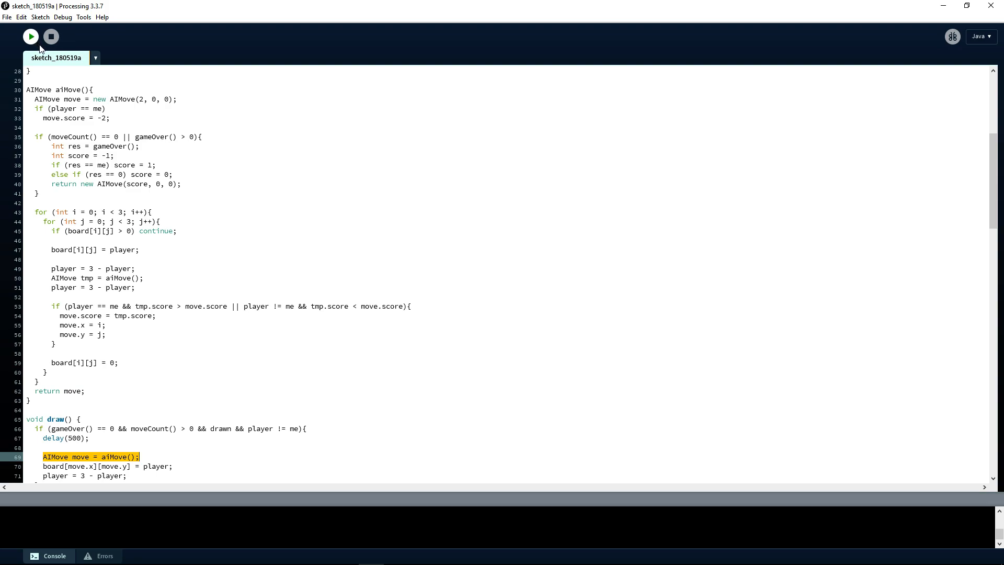
left_click(30, 36)
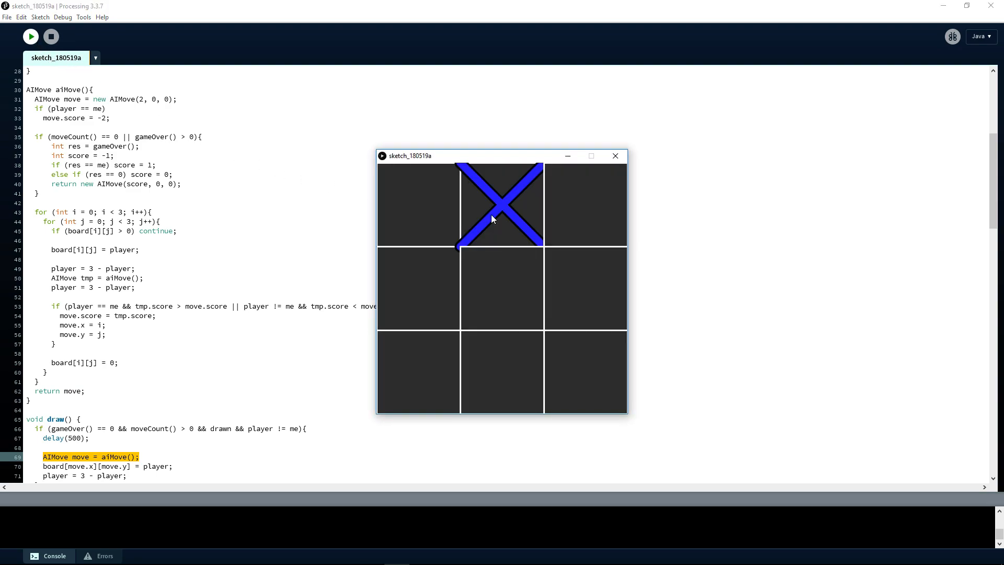
left_click(417, 205)
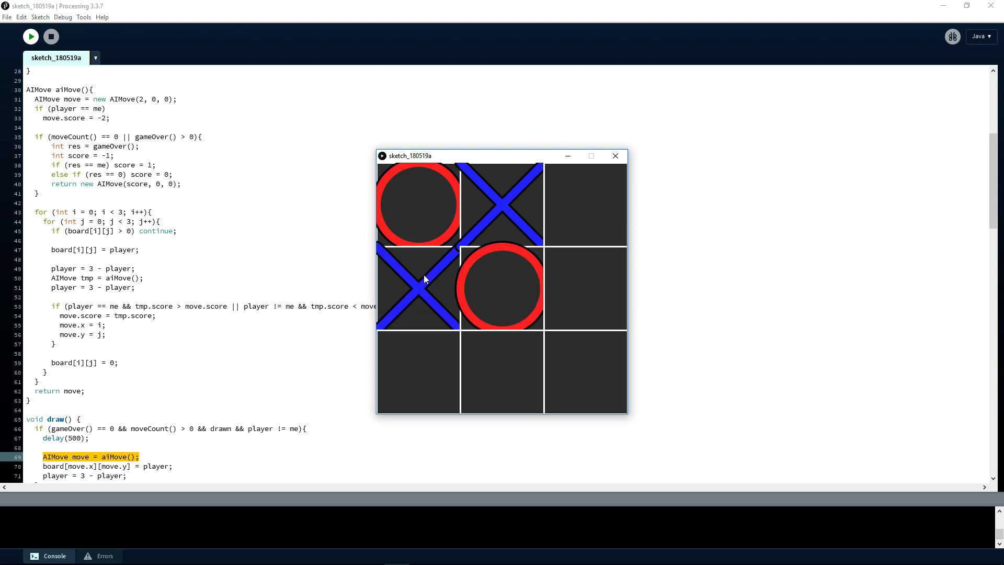
left_click(418, 371)
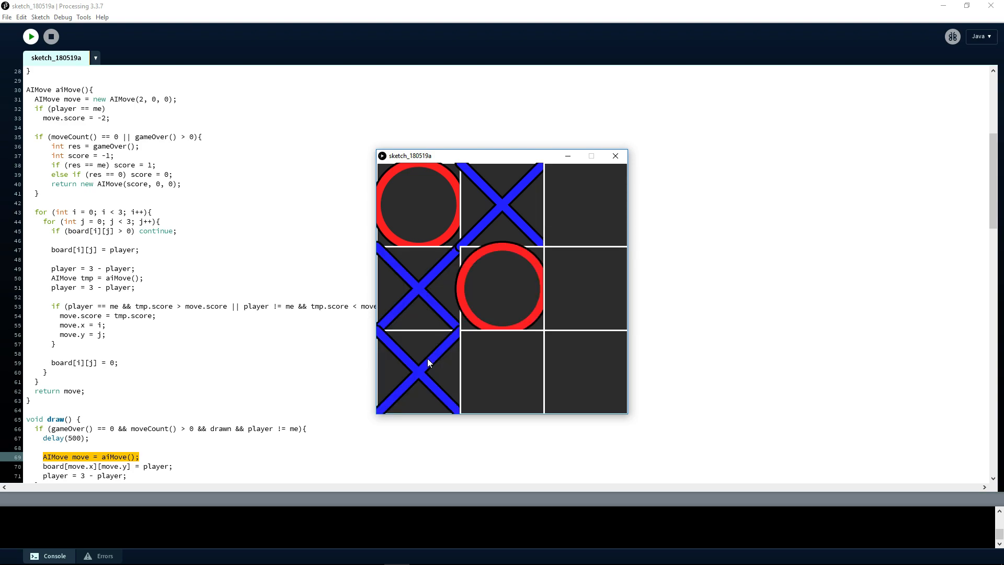
left_click(583, 371)
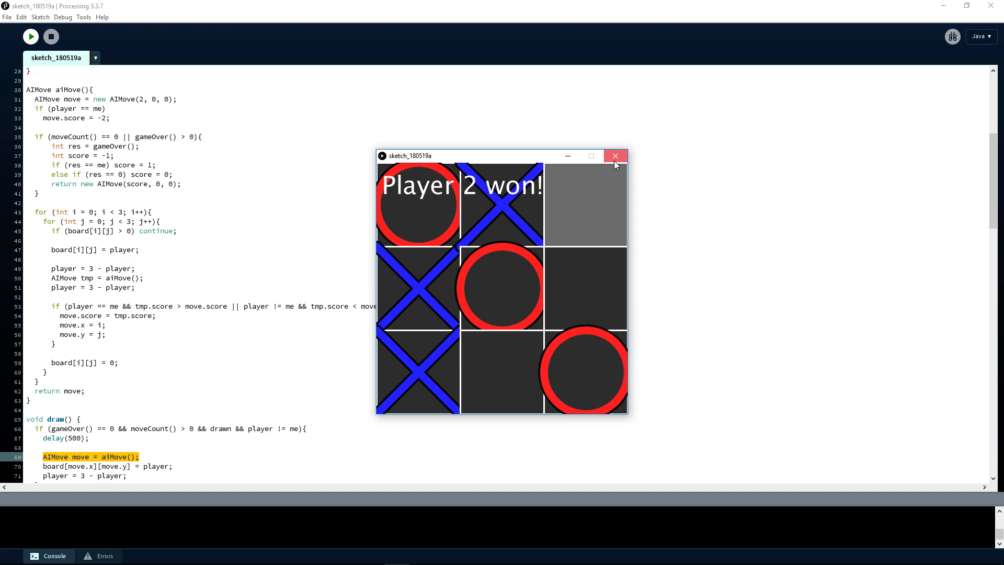
left_click(615, 156)
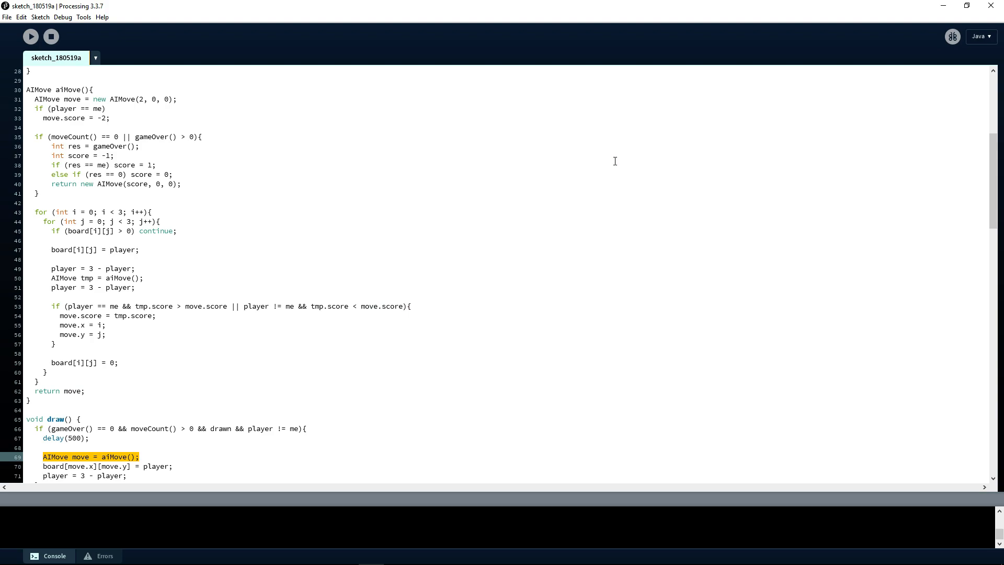
mouse_move(471, 267)
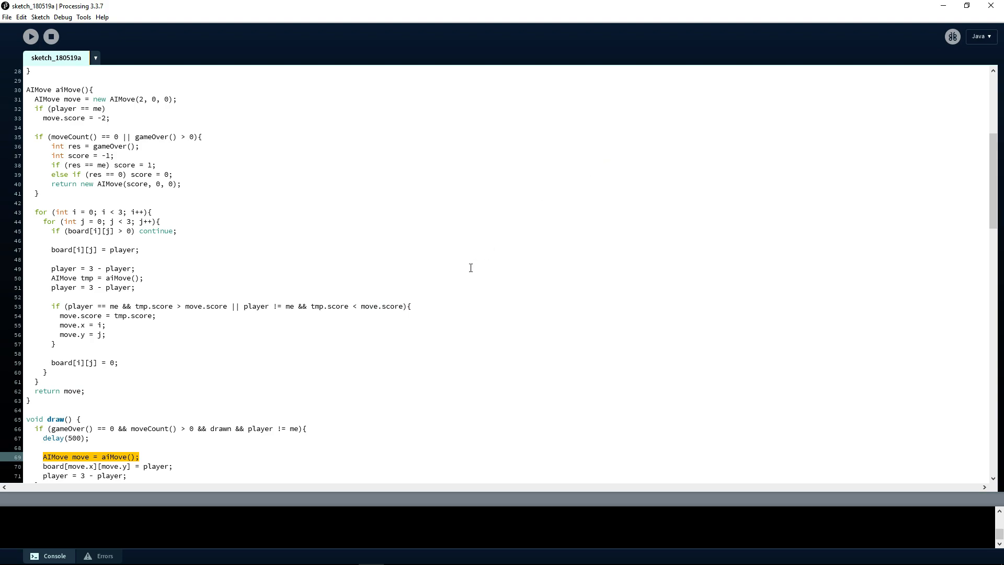
mouse_move(457, 266)
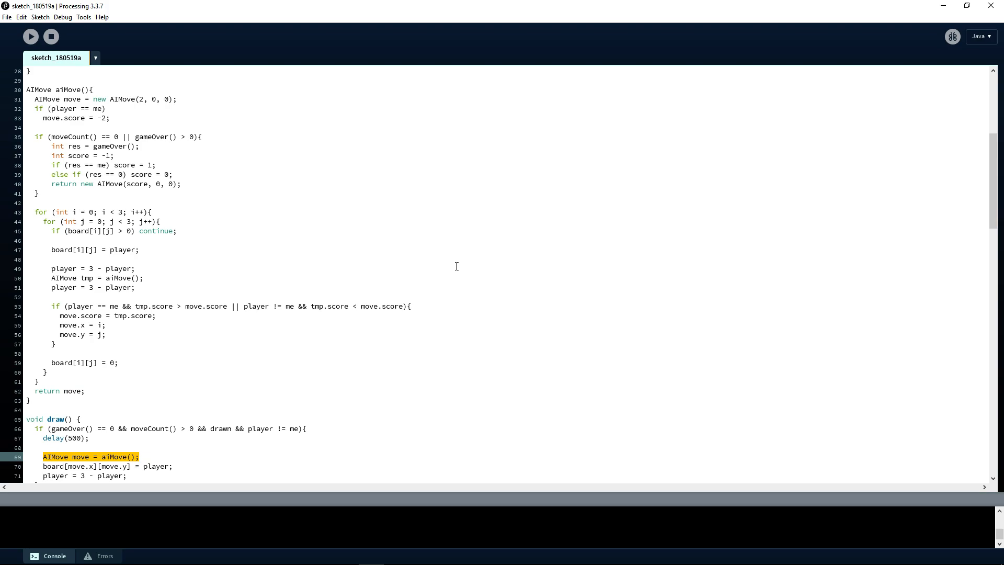